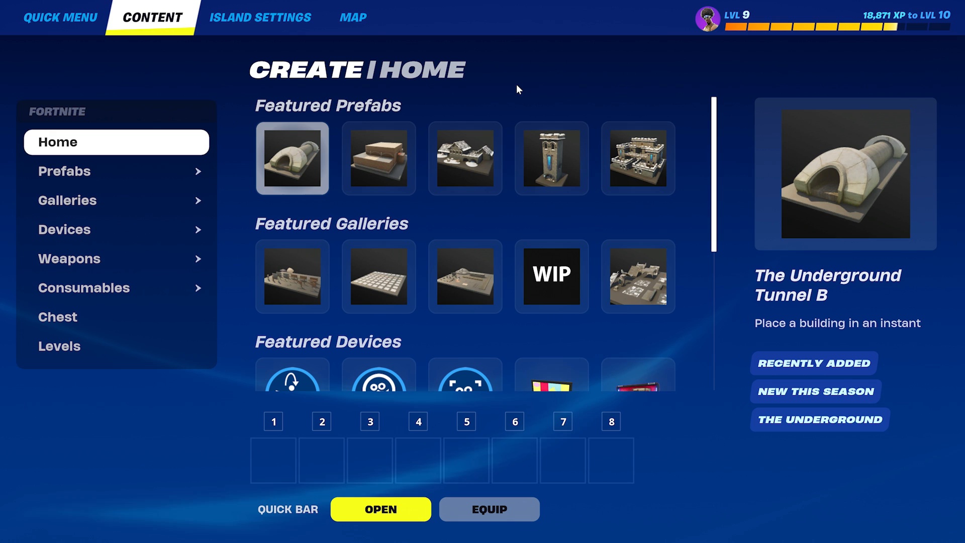
Add the Patchwork D-SEQR Drum Sequencer from Devices to the quick bar and place it
click(63, 229)
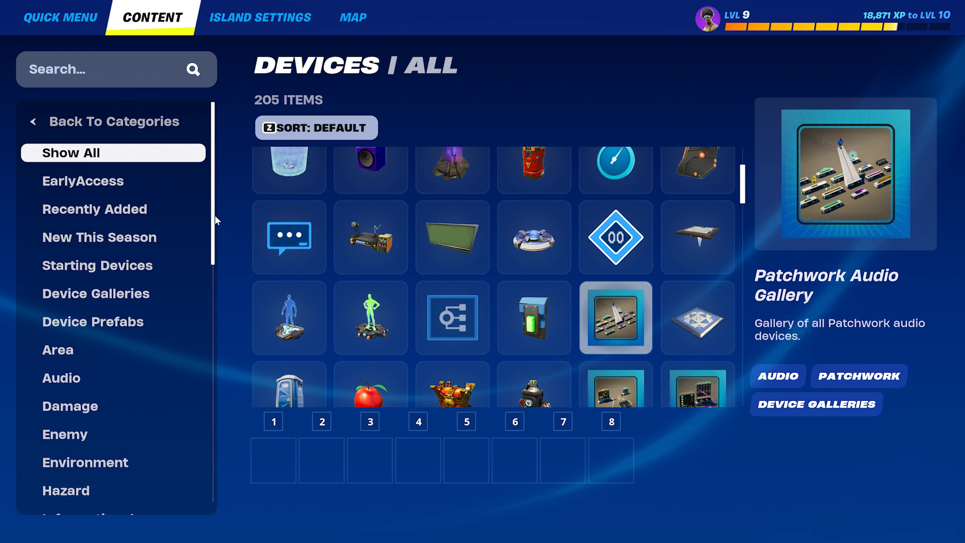
scroll(down, 3)
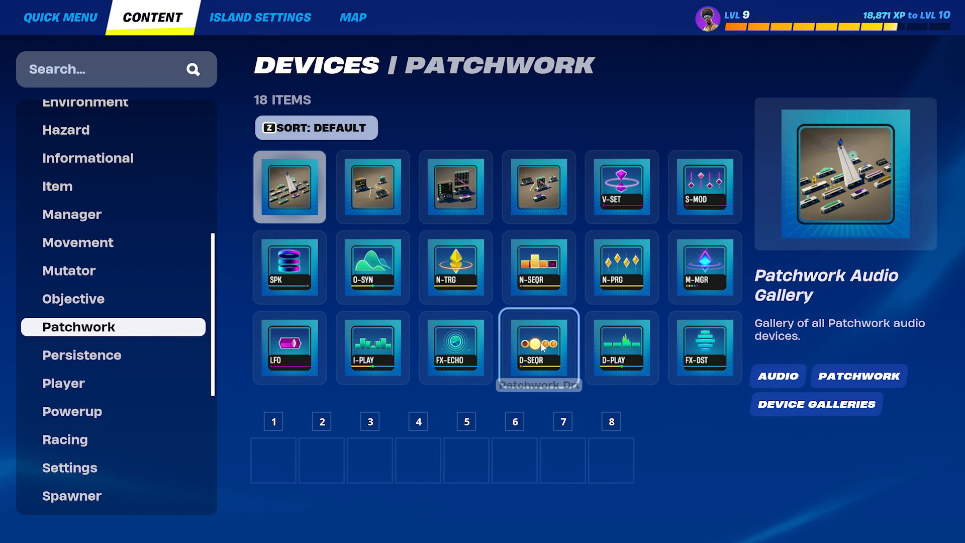
click(538, 348)
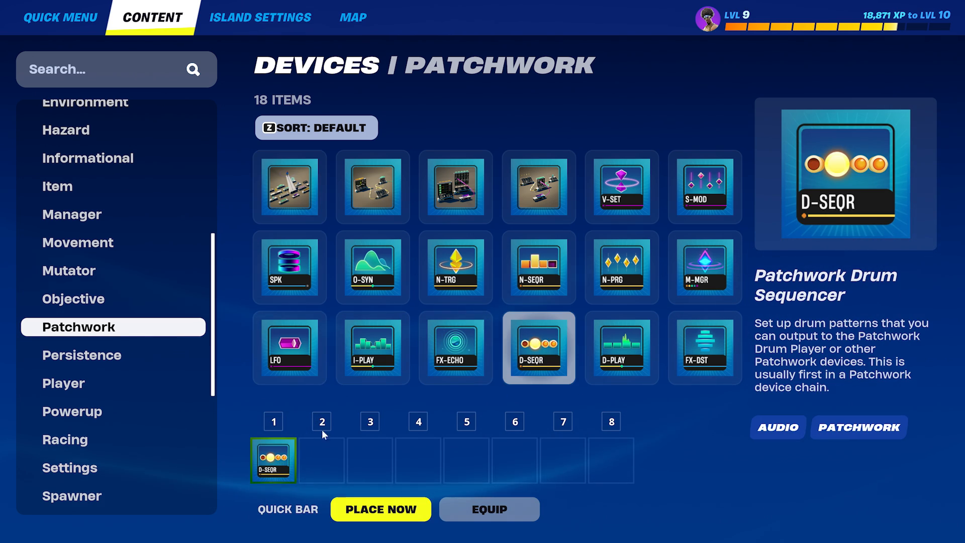
click(455, 266)
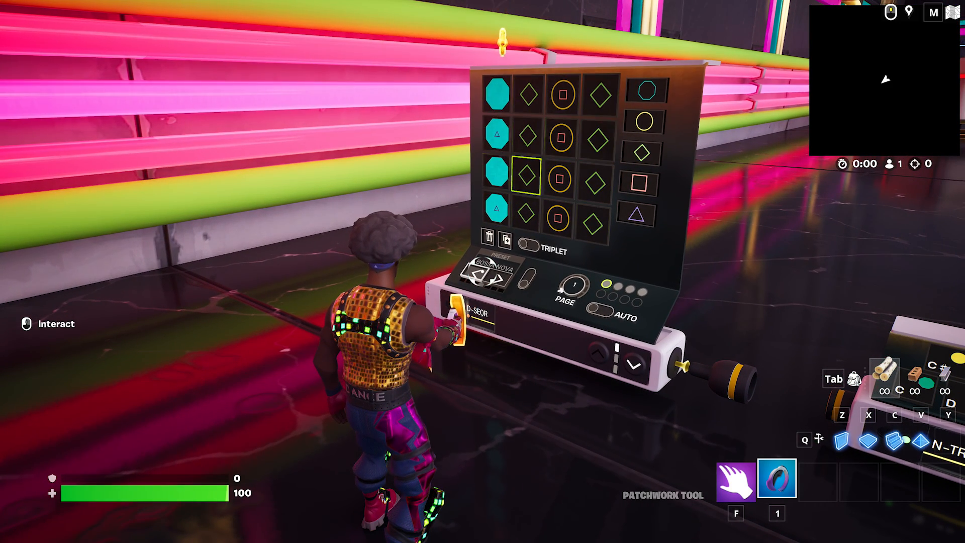
Cycle the drum sequencer's presets, such as Techno and Soca, to load a new beat
click(503, 277)
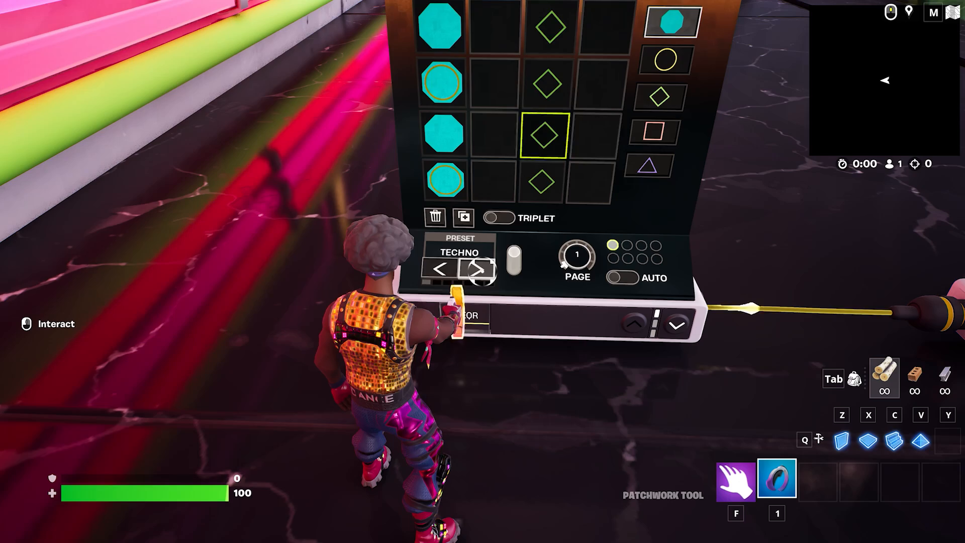
click(479, 268)
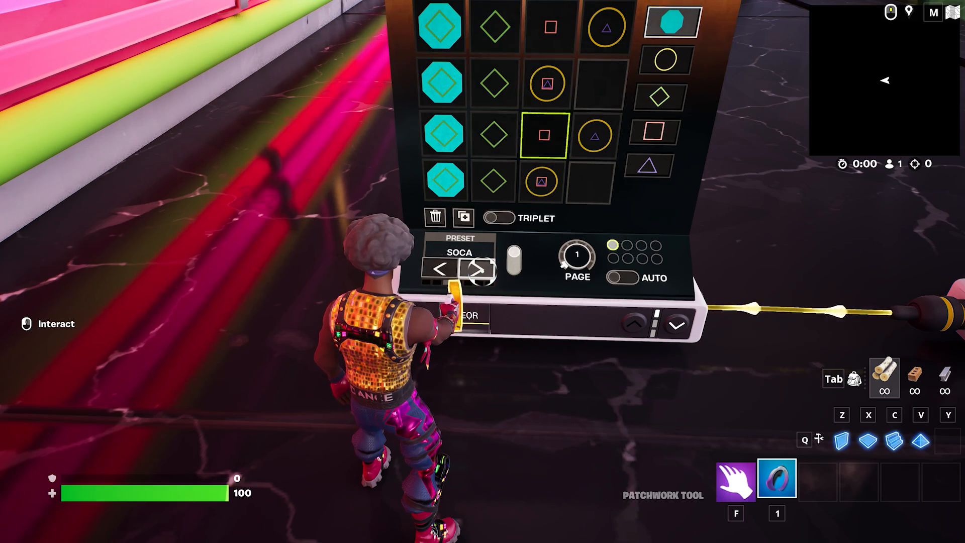
click(480, 270)
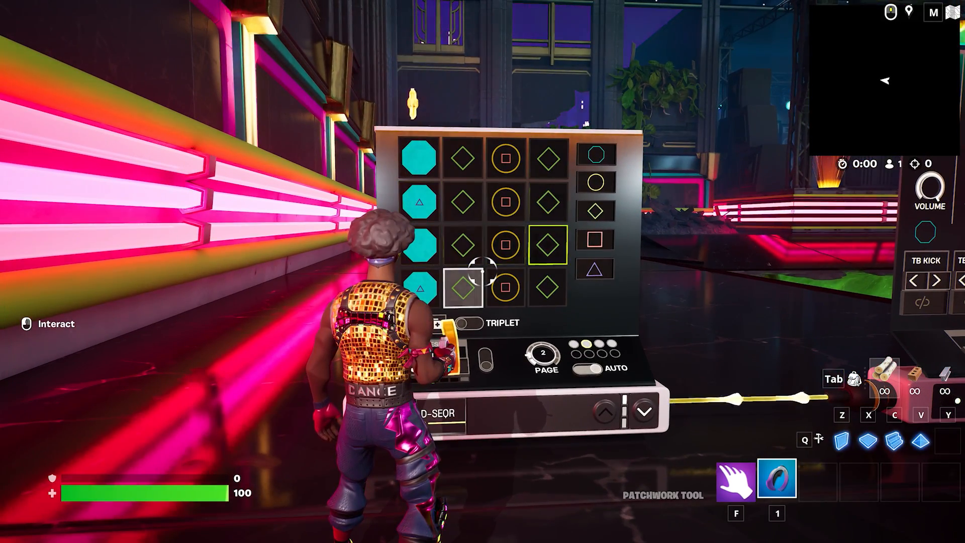
Toggle a drum step on the sequencer's pattern grid
click(543, 359)
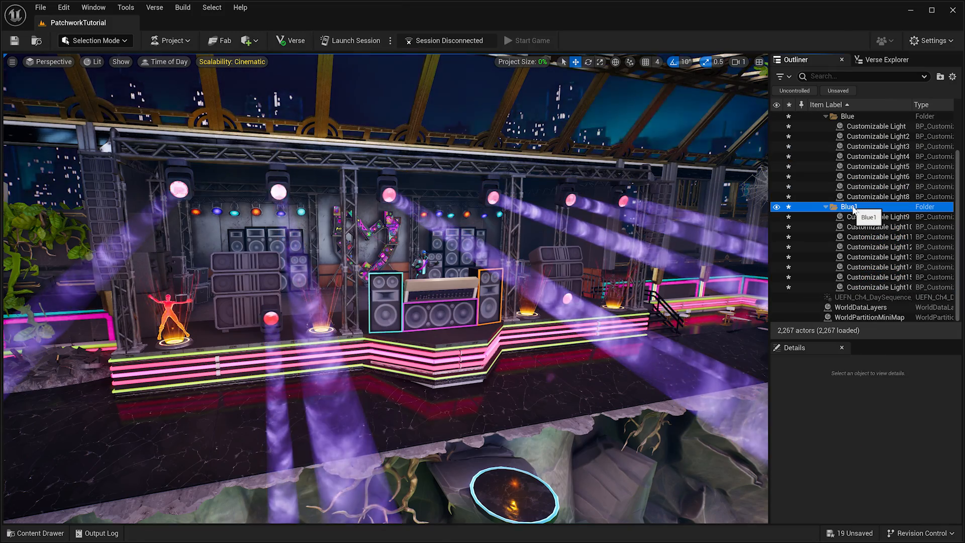
Select the Blue1 folder of customizable lights in the Outliner
click(874, 216)
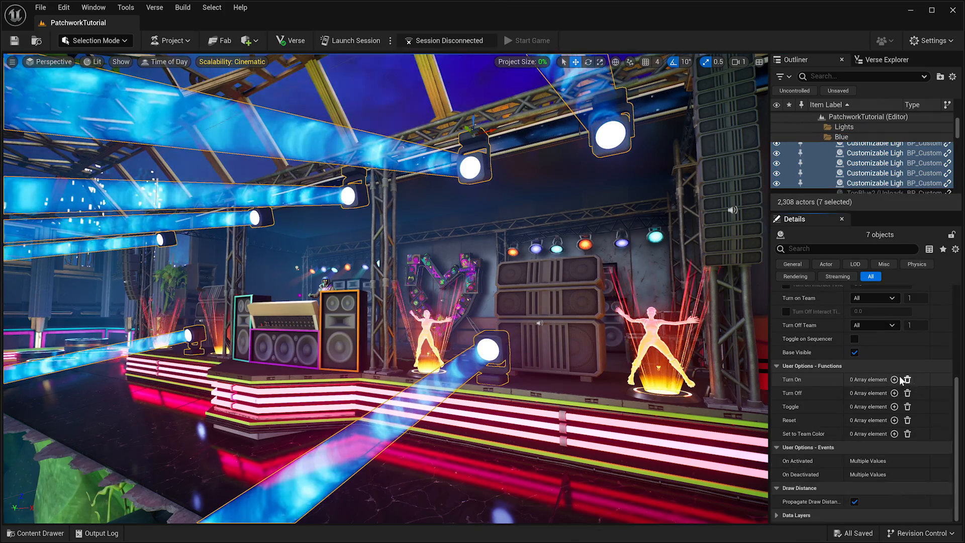
Add a Turn On binding under the lights' User Options - Functions
click(893, 379)
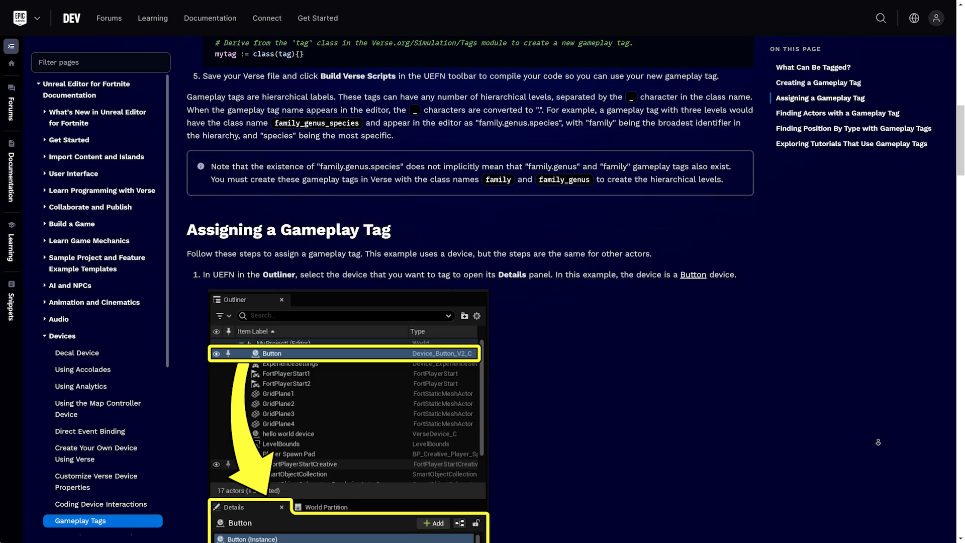
Scroll the docs sidebar toward the Verse Language Reference Class page
scroll(down, 3)
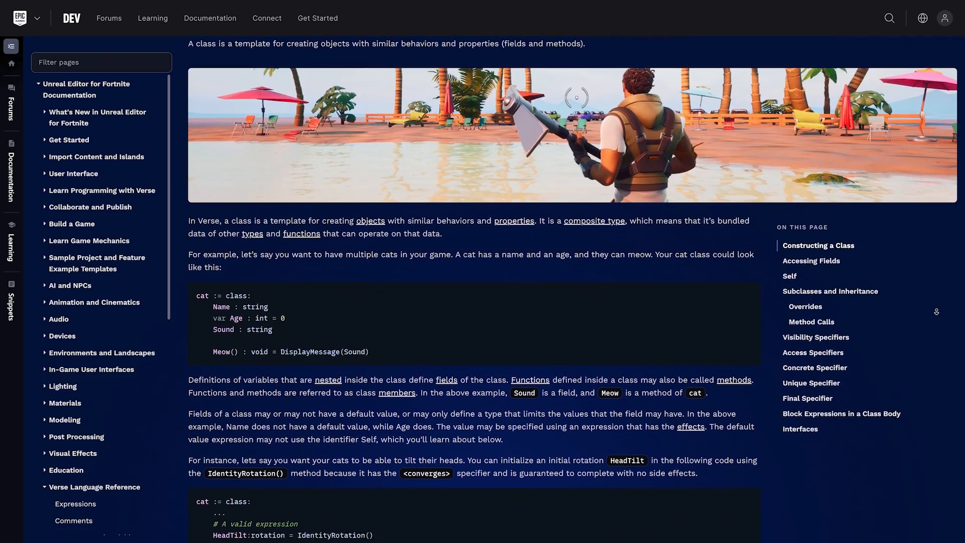
scroll(down, 3)
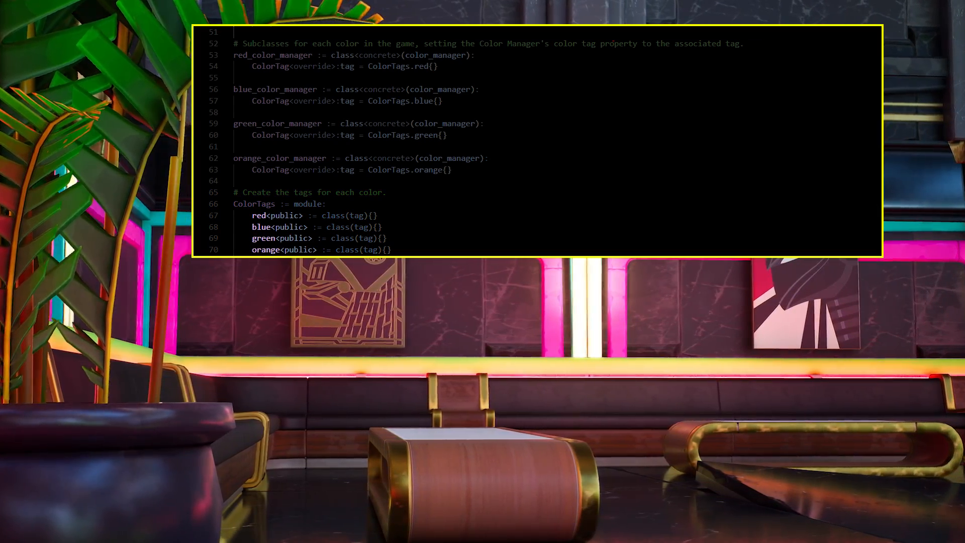
Click the top menu bar after writing the colour manager and tag classes
click(154, 6)
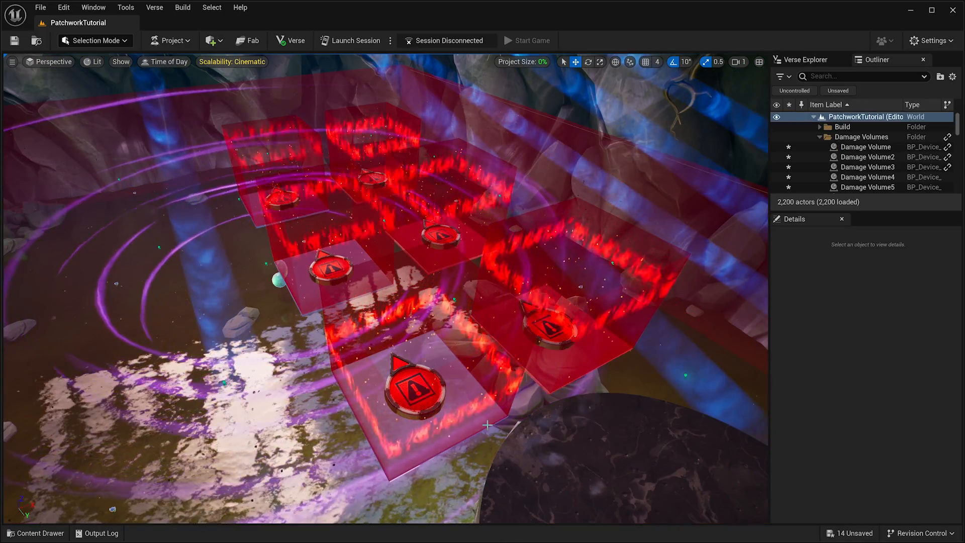
click(417, 386)
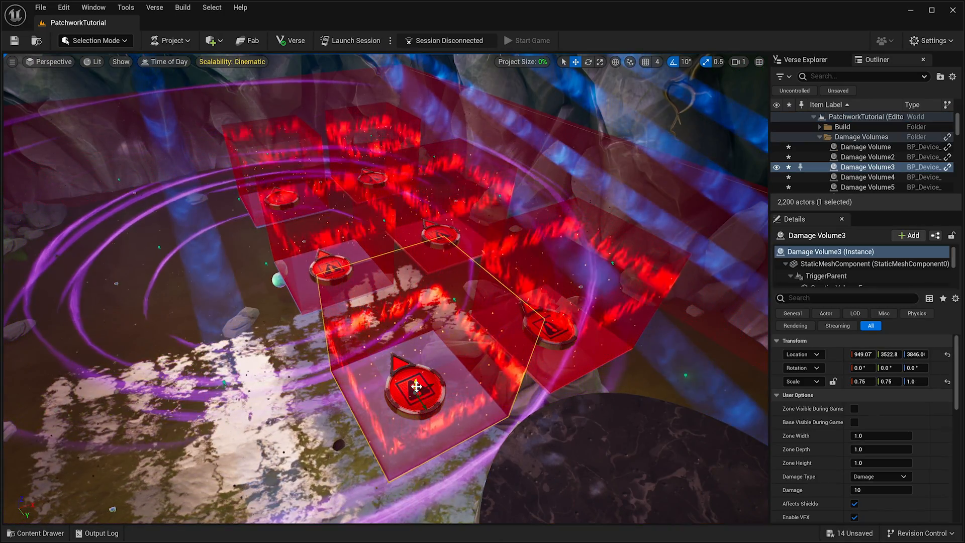
click(907, 235)
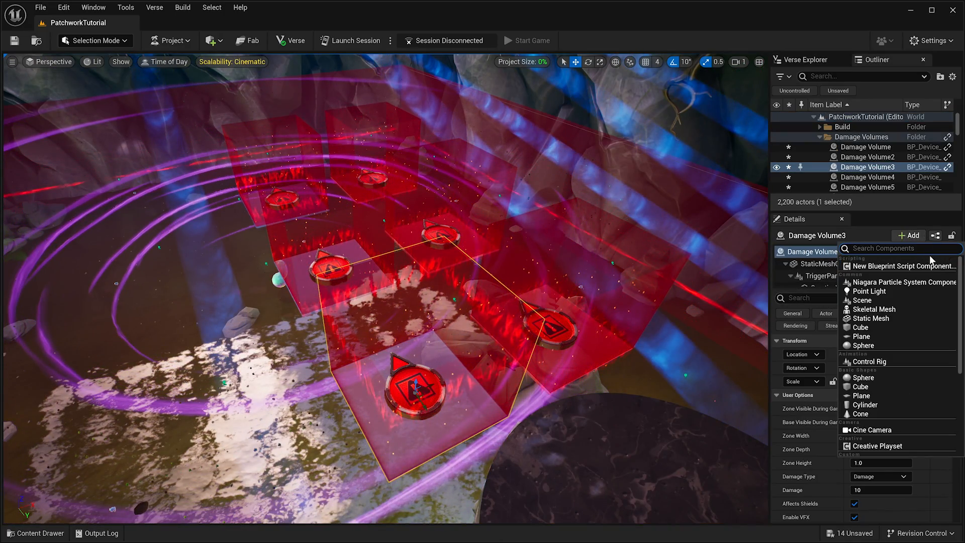
Add a VerseTagMarkup component tagged red, then select Damage Volumes 2 and 6
text(verse)
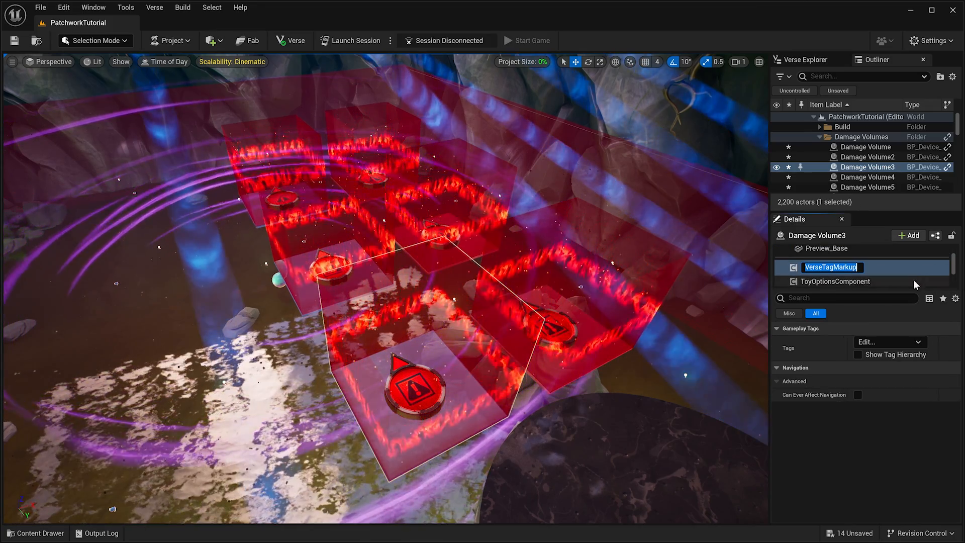
click(886, 342)
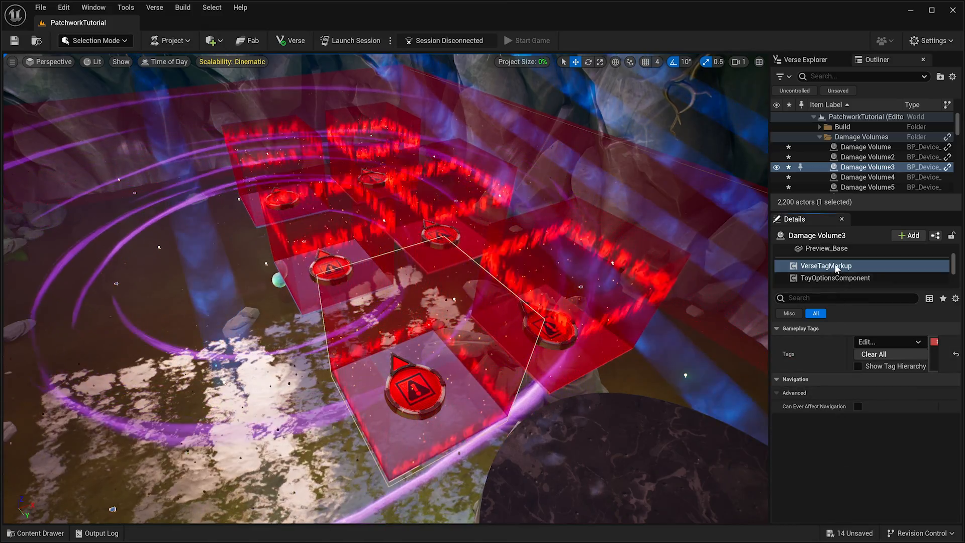
click(867, 156)
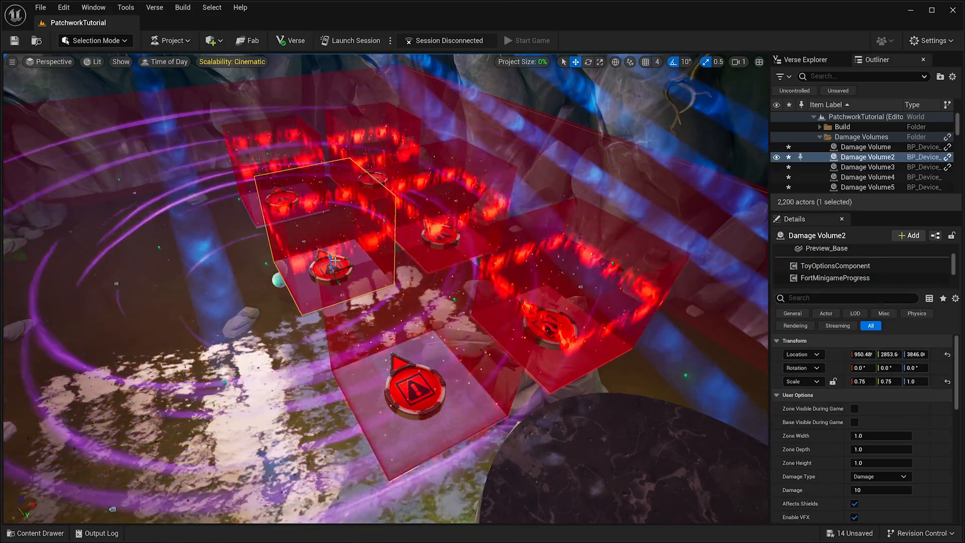
click(864, 147)
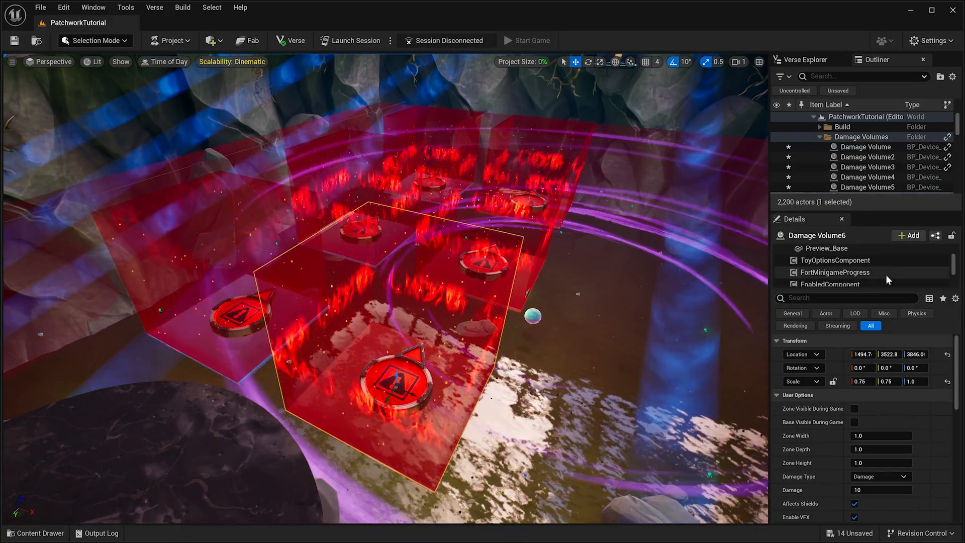
Copy Damage Volume6's red Verse tag component and select Damage Volume4
click(854, 265)
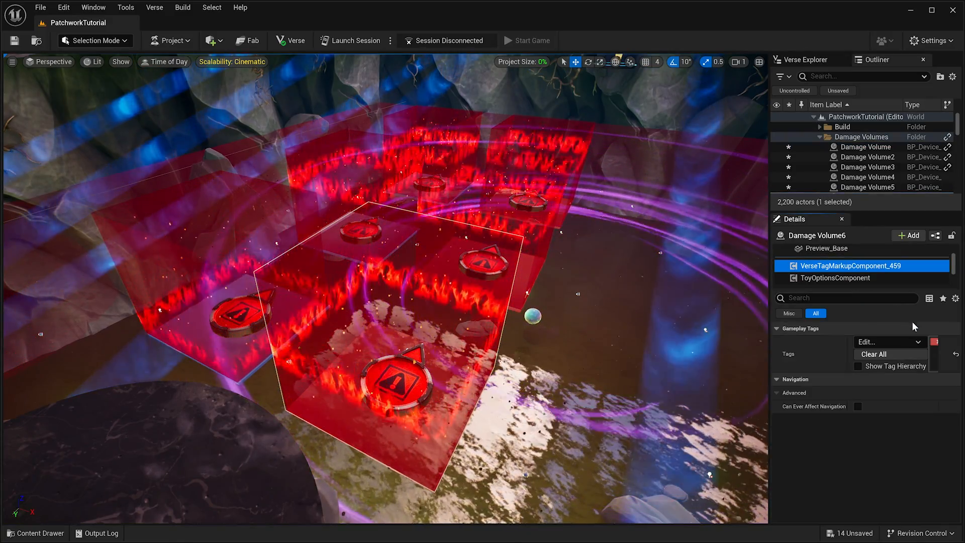
click(888, 341)
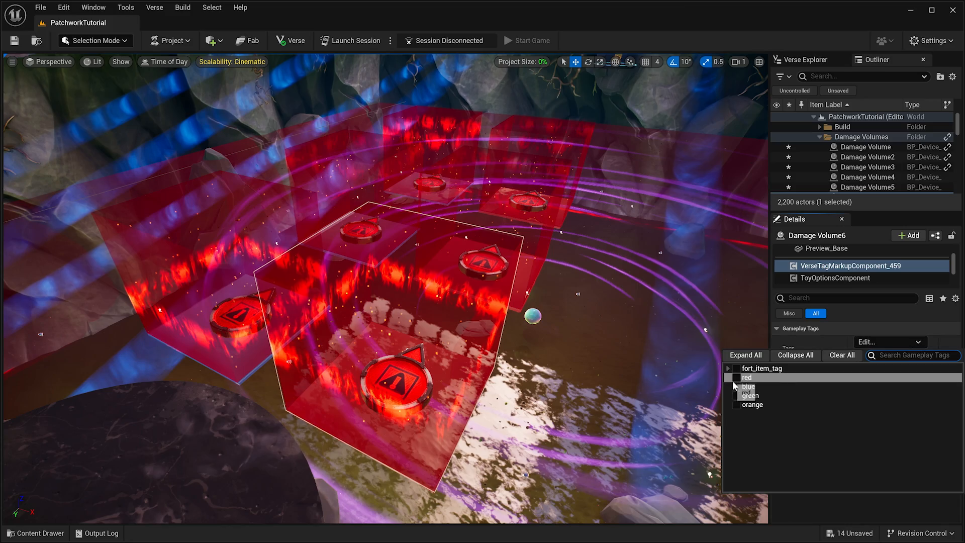
right_click(855, 266)
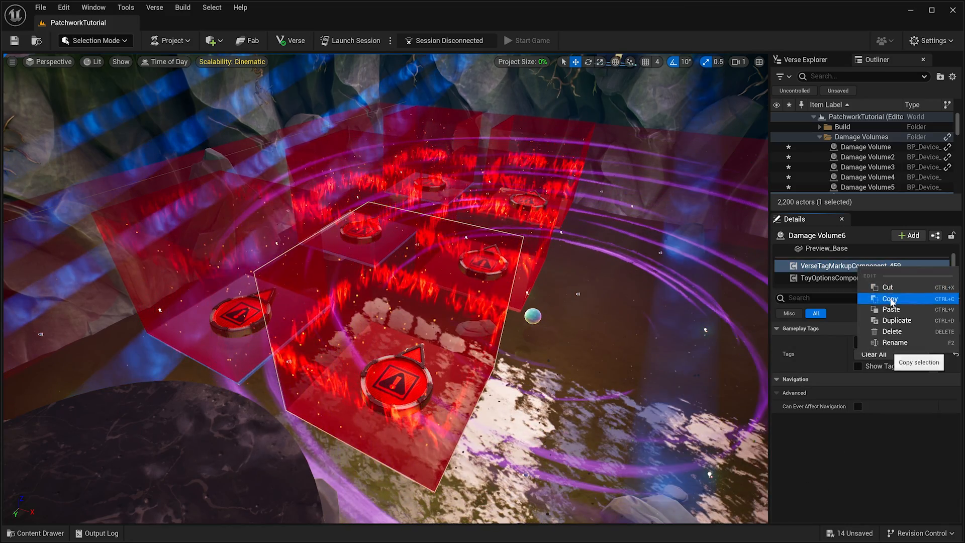
click(869, 178)
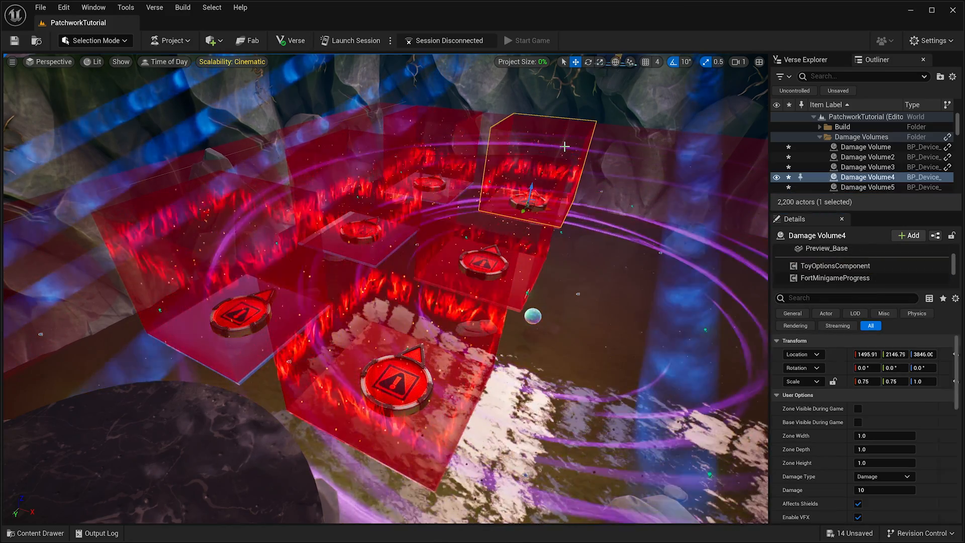
click(530, 41)
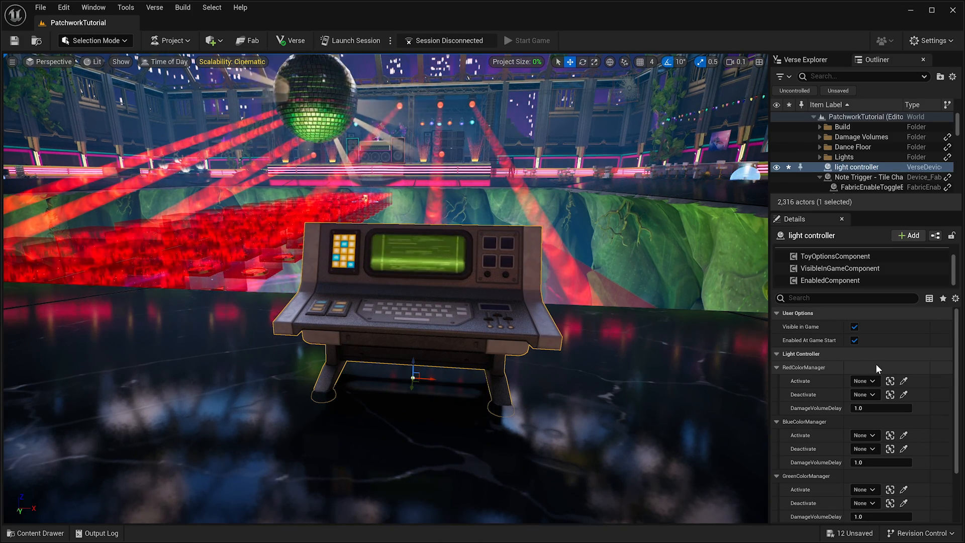
Assign the ActivateRed trigger and further colour-manager triggers, including orange's activate trigger
click(861, 380)
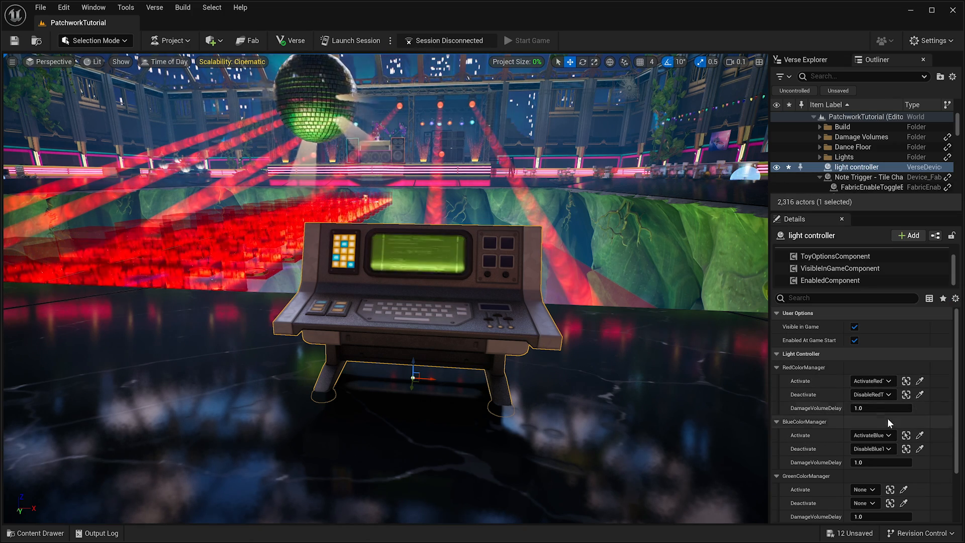
click(864, 503)
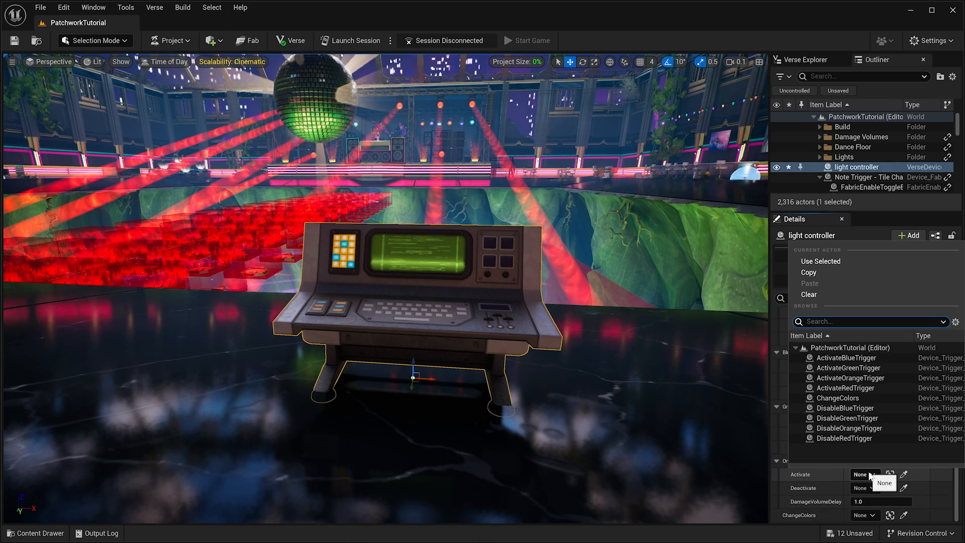
click(850, 441)
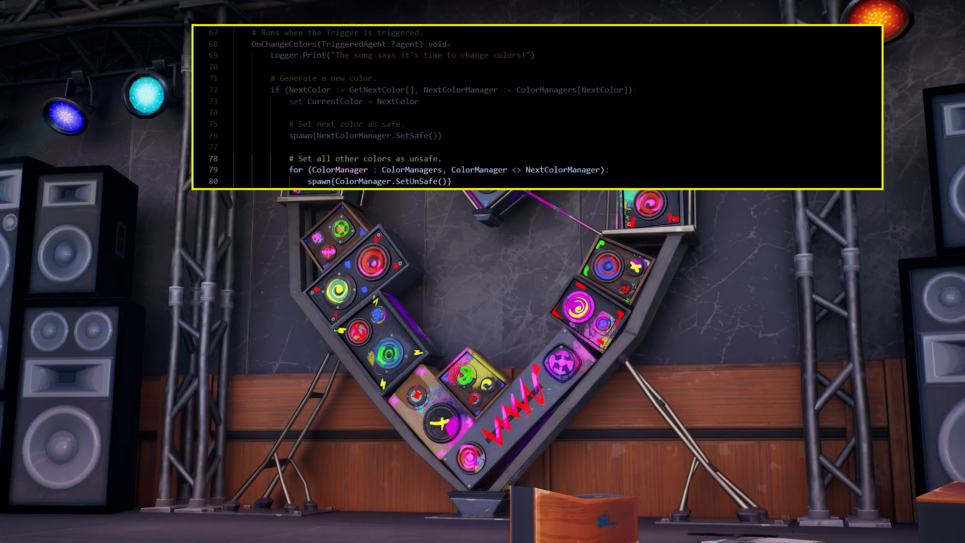
Open the Verse menu to reach Build Verse Code
click(155, 6)
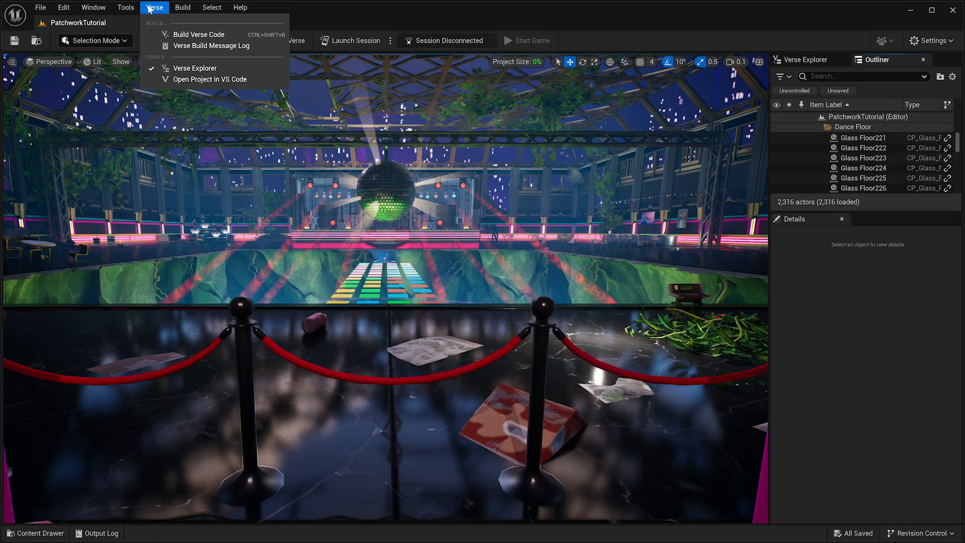